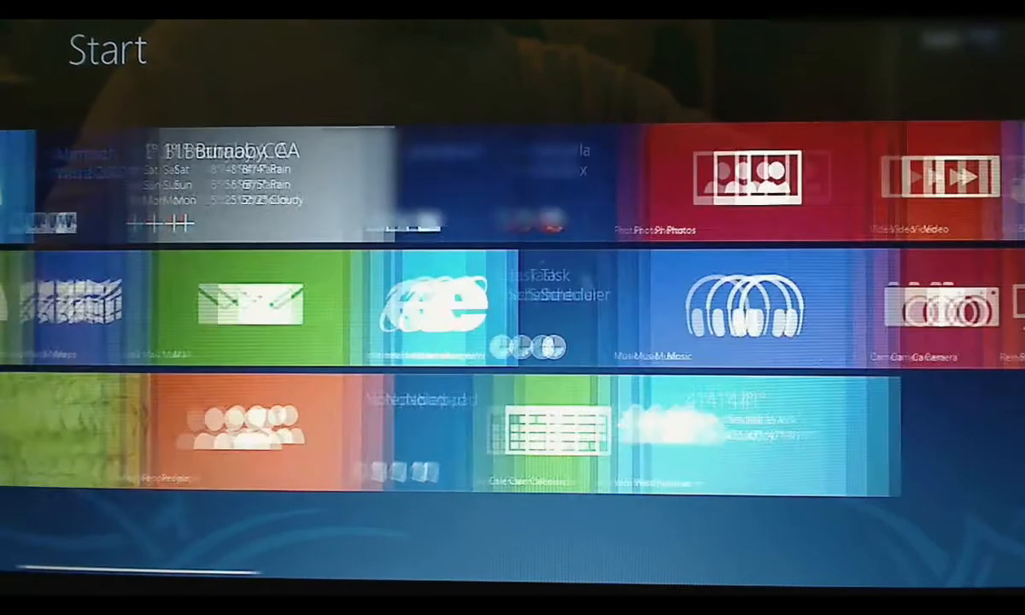
# Step: Scroll right through the Start screen's Finance, Dictionary.com and games tiles, then back left
pyautogui.hscroll(3)
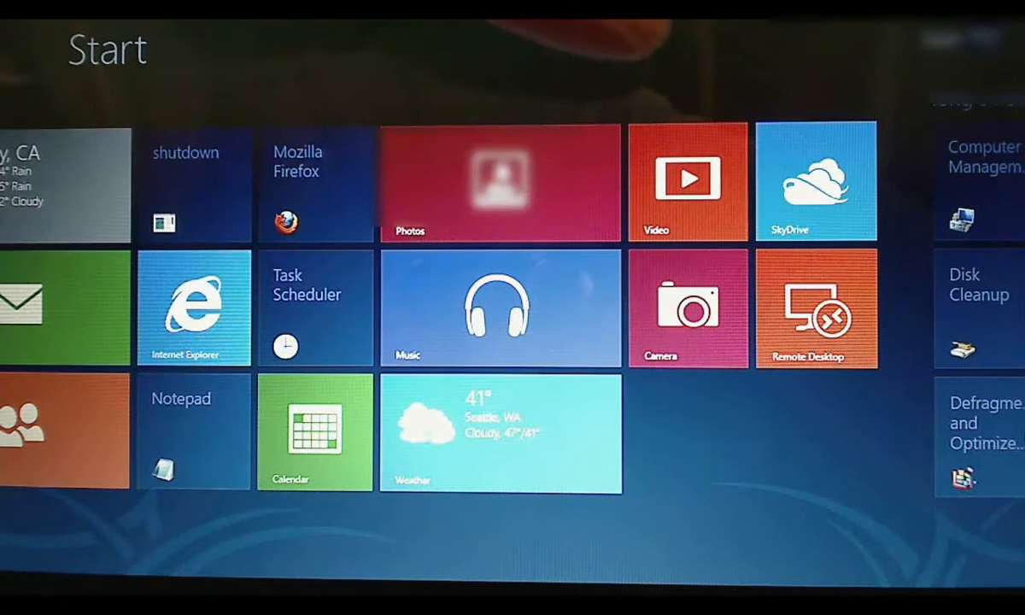
pyautogui.hscroll(3)
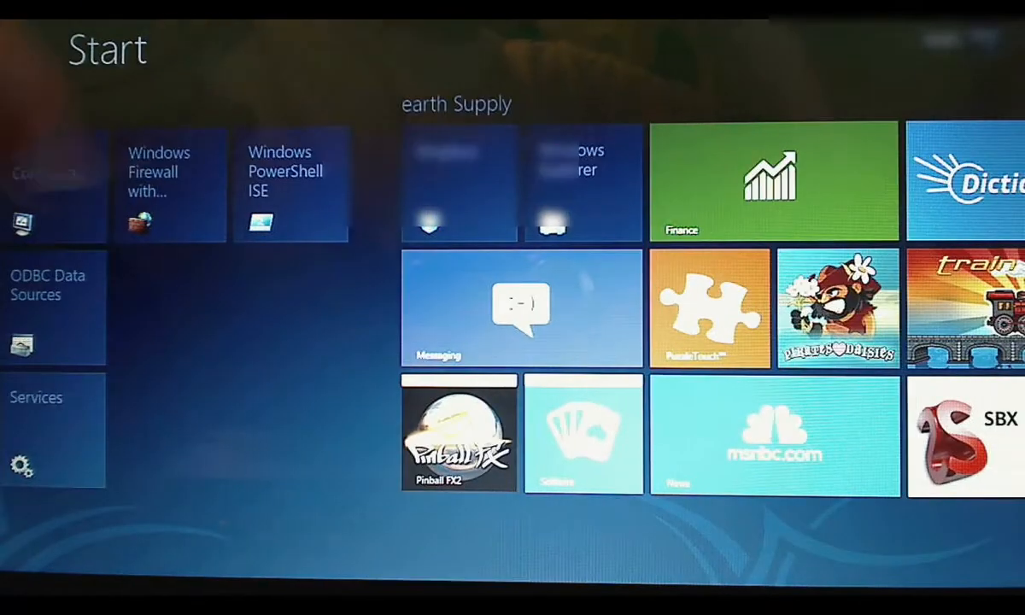
pyautogui.hscroll(3)
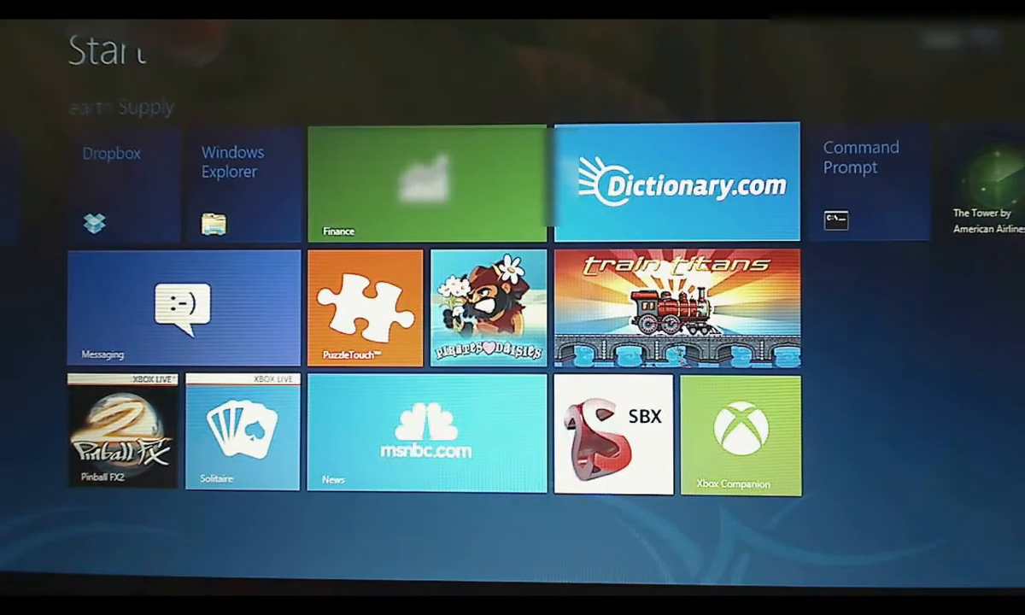
pyautogui.hscroll(-3)
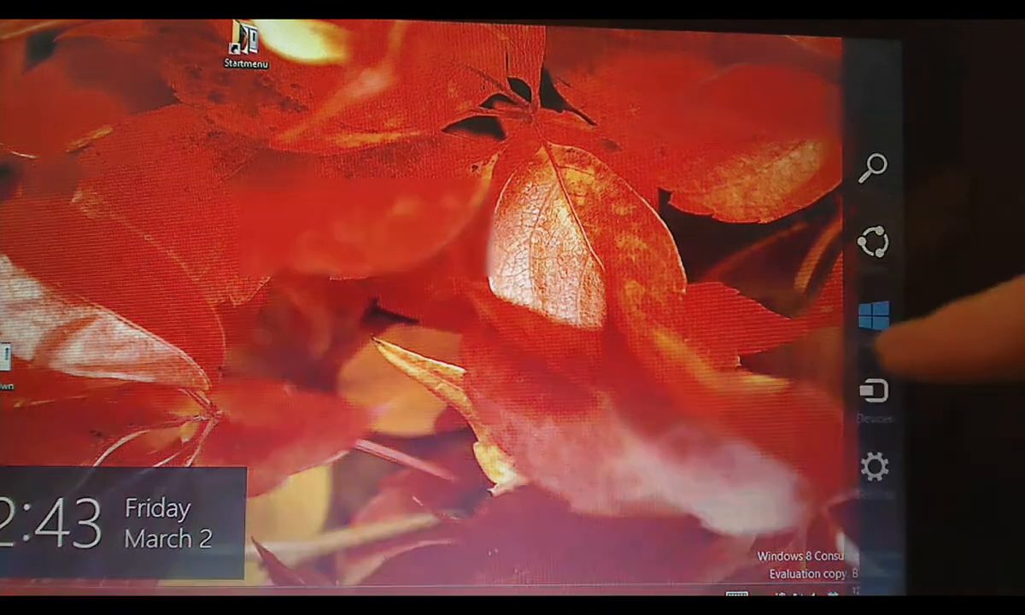
# Step: Return to the Start screen's first tile group, then switch back to the desktop
pyautogui.click(891, 316)
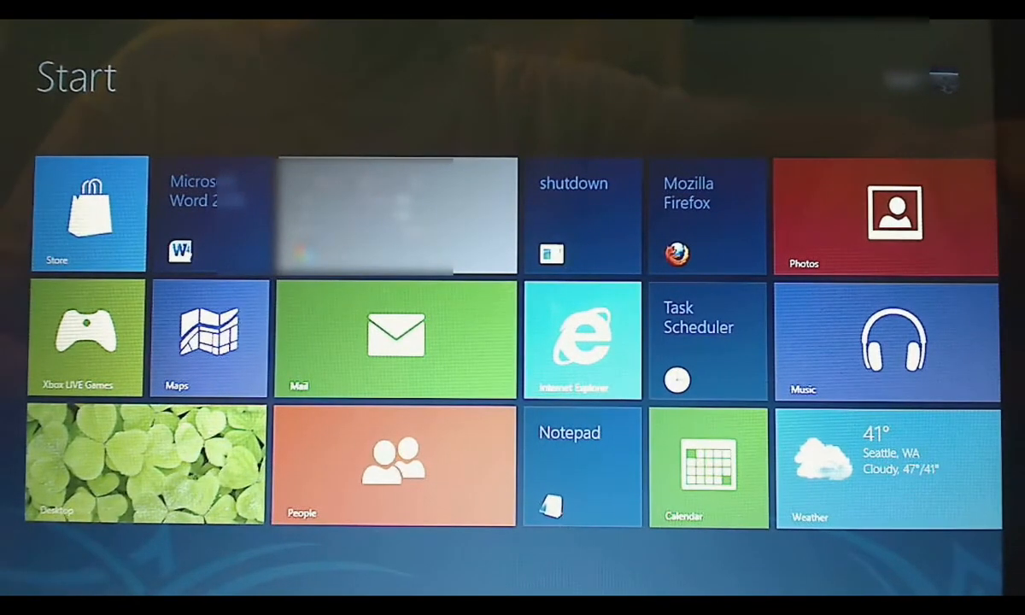
pyautogui.click(146, 465)
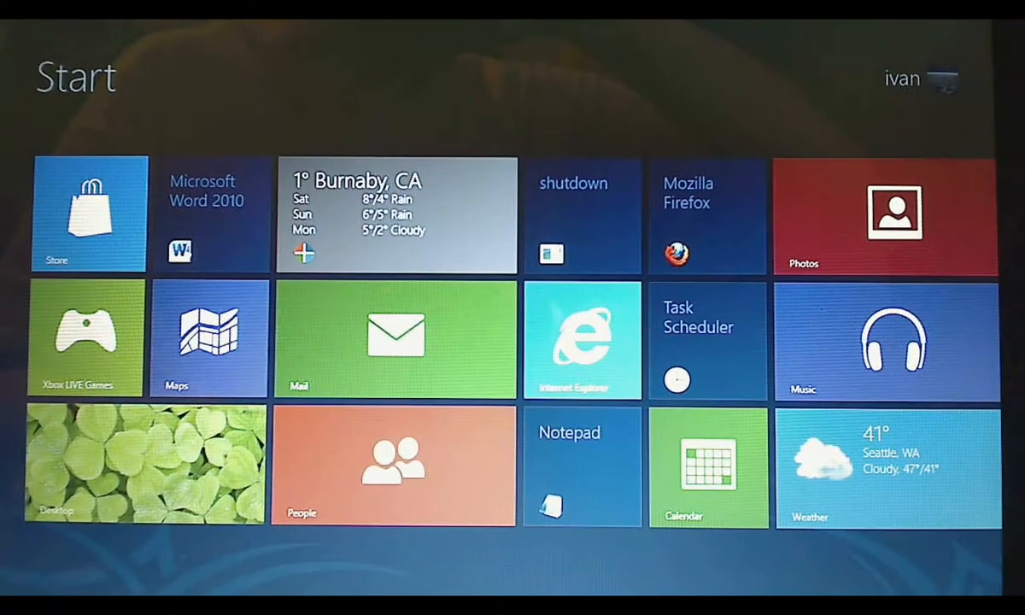
pyautogui.click(143, 465)
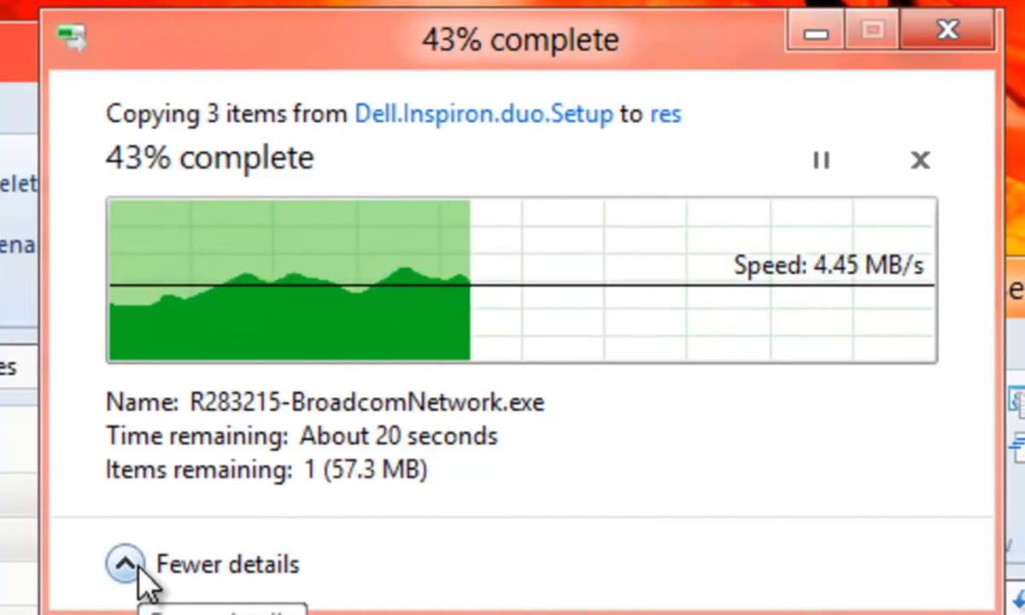
# Step: Collapse the copy dialog to Fewer details, hiding the speed graph and file details
pyautogui.click(125, 563)
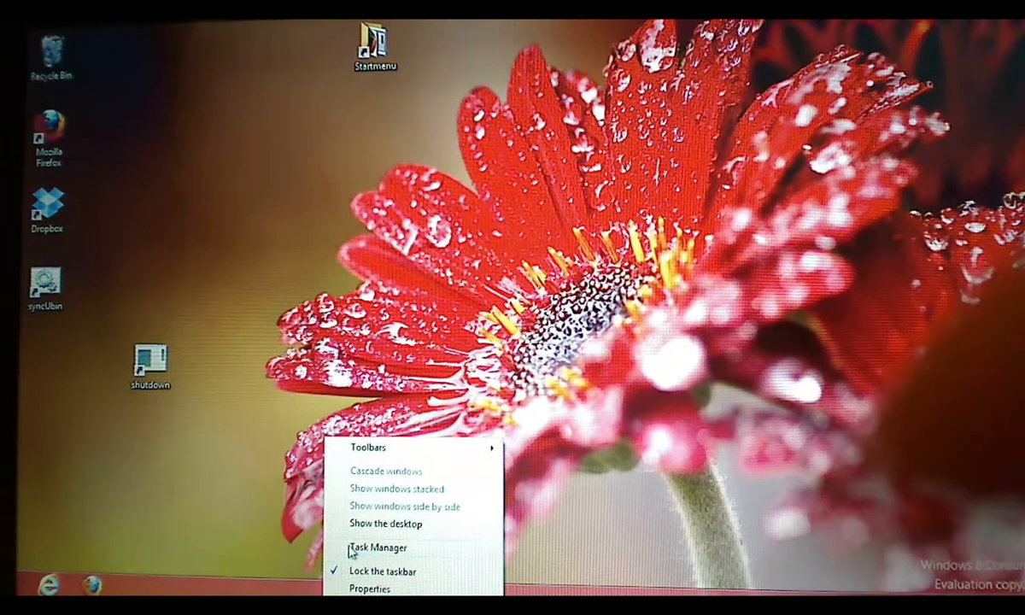
# Step: Open Task Manager and view its Performance graphs and App history tabs
pyautogui.click(377, 547)
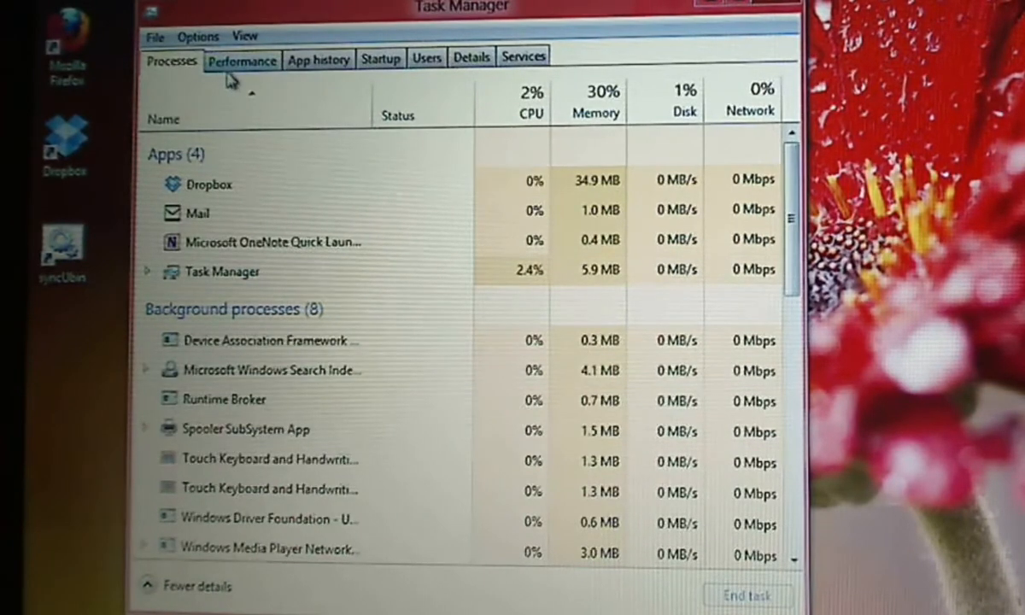
pyautogui.click(242, 60)
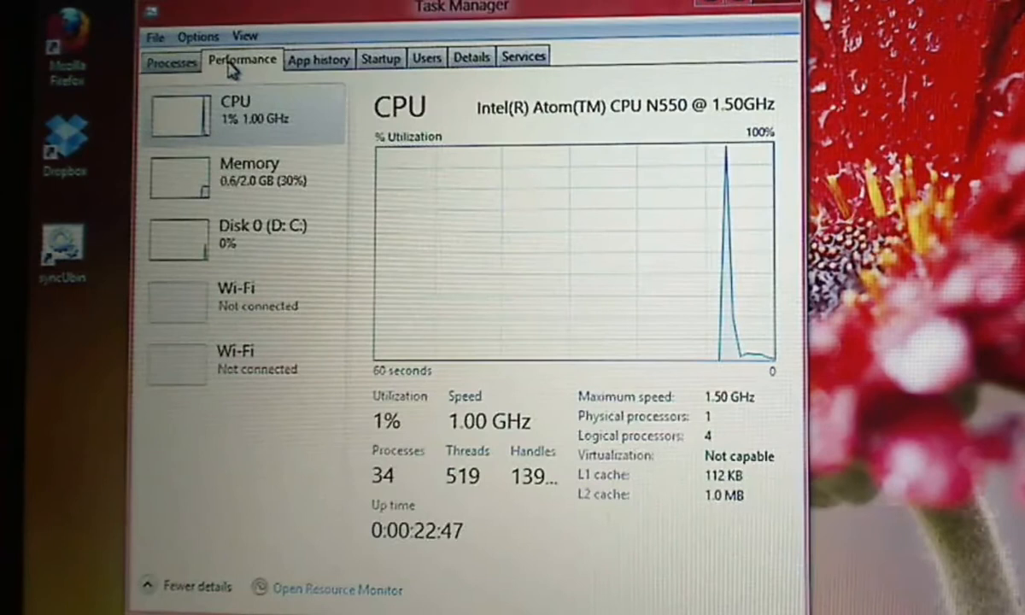
pyautogui.moveTo(297, 75)
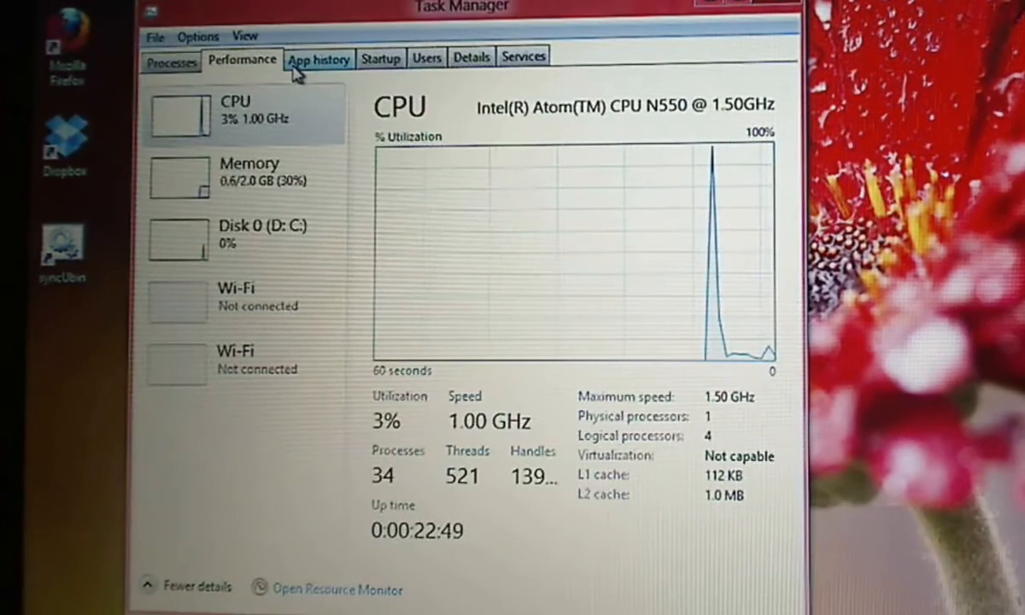
pyautogui.click(318, 58)
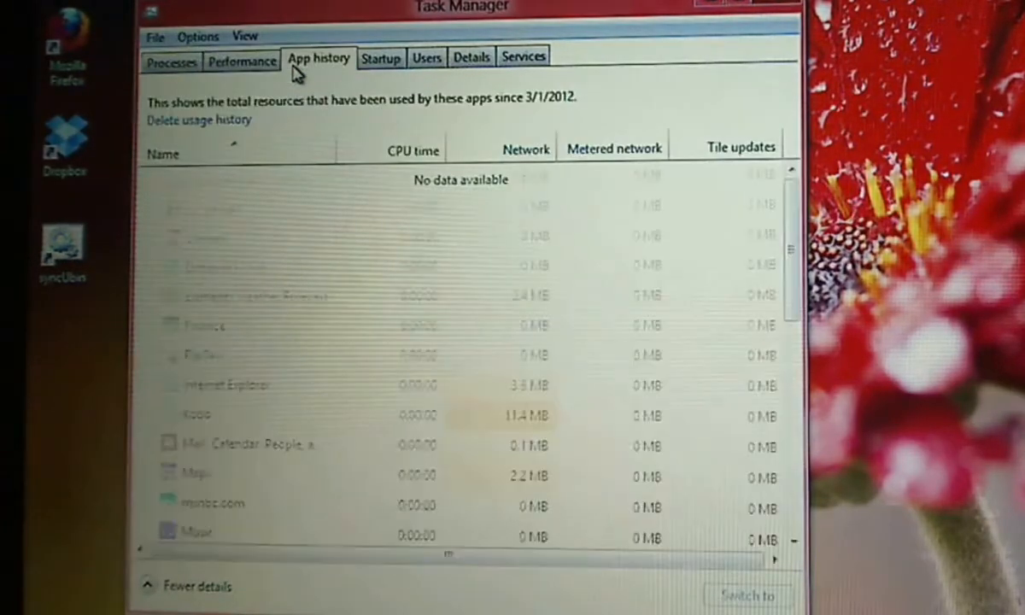
pyautogui.click(318, 57)
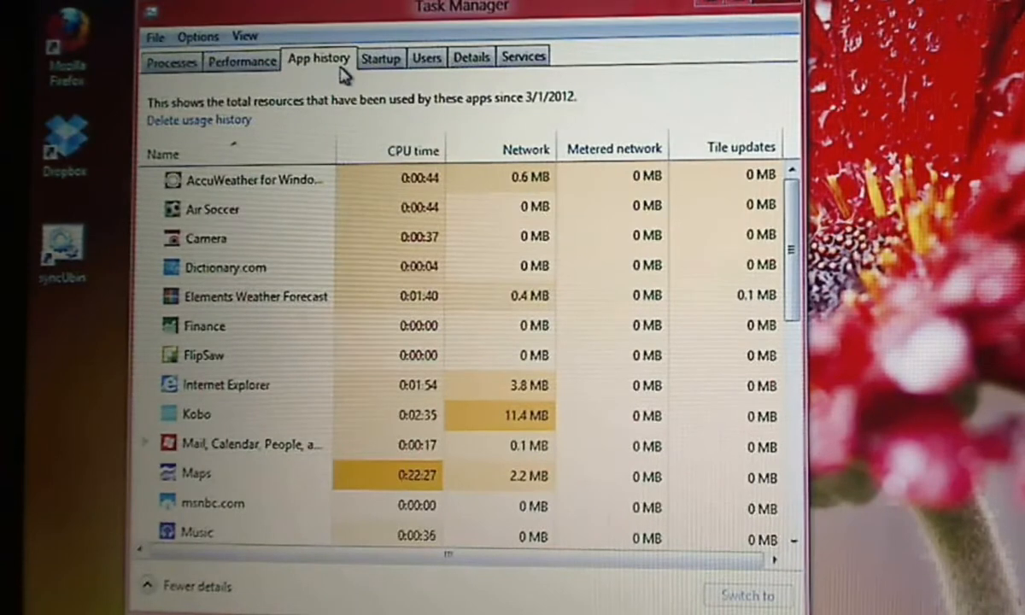
pyautogui.click(381, 57)
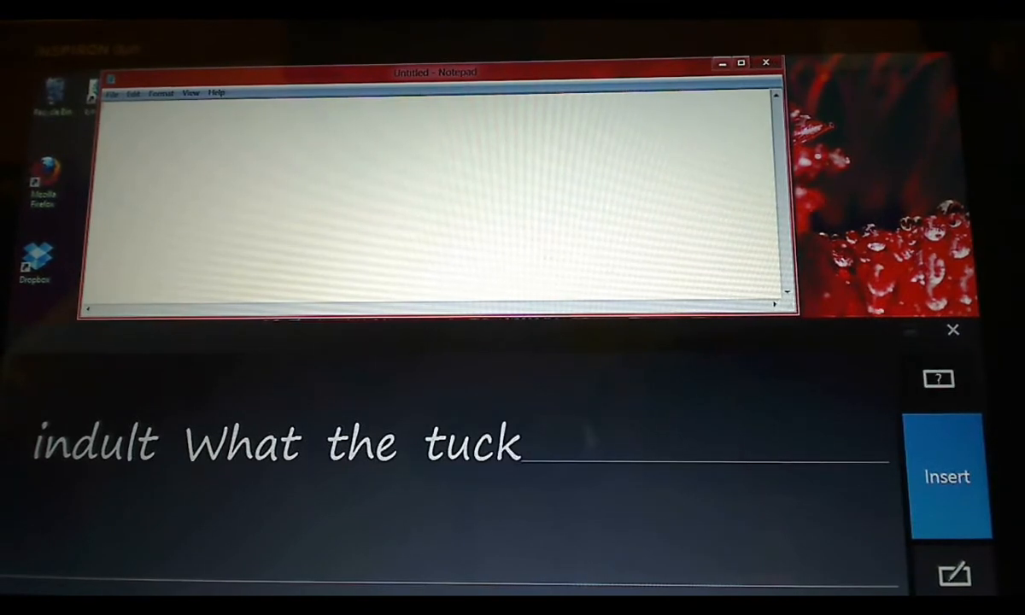
# Step: Insert the handwritten phrase from the handwriting panel into the Notepad note
pyautogui.click(948, 476)
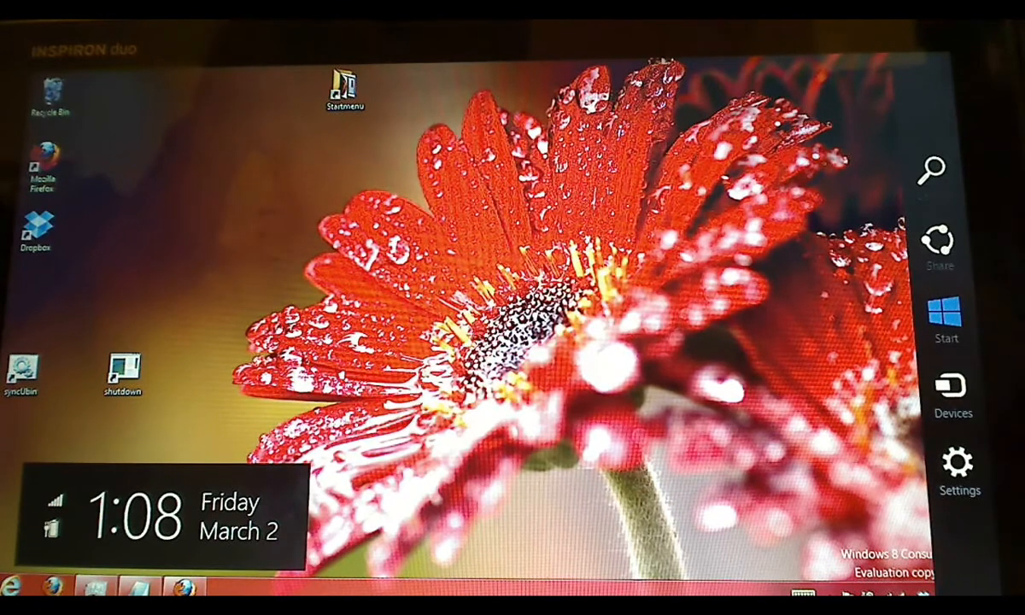
# Step: Tap Start on the charms bar to show the Start screen tiles
pyautogui.click(945, 311)
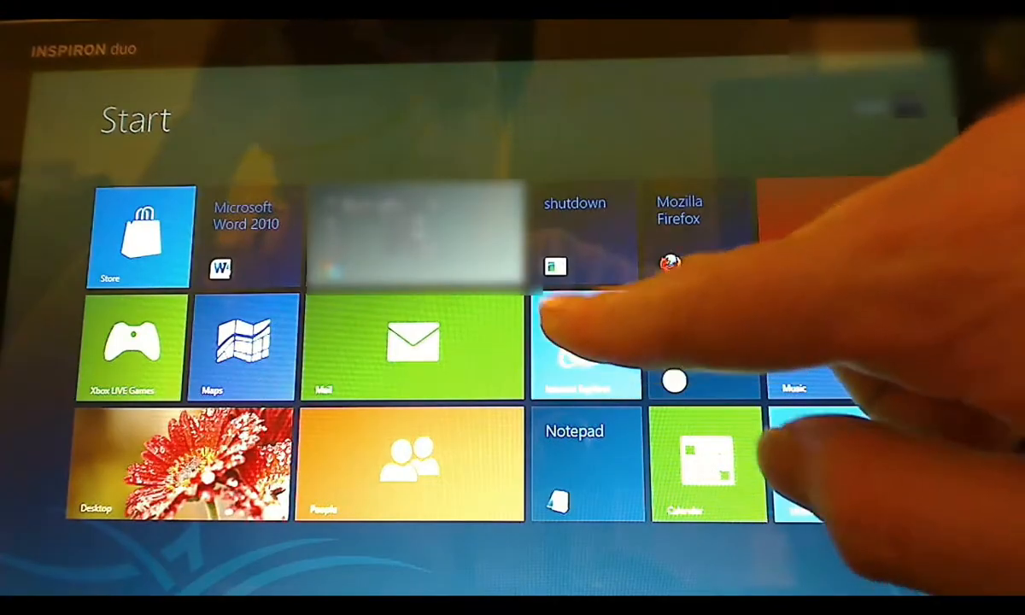
# Step: Launch Internet Explorer, go back to Start, then return to the google.com error page
pyautogui.click(586, 346)
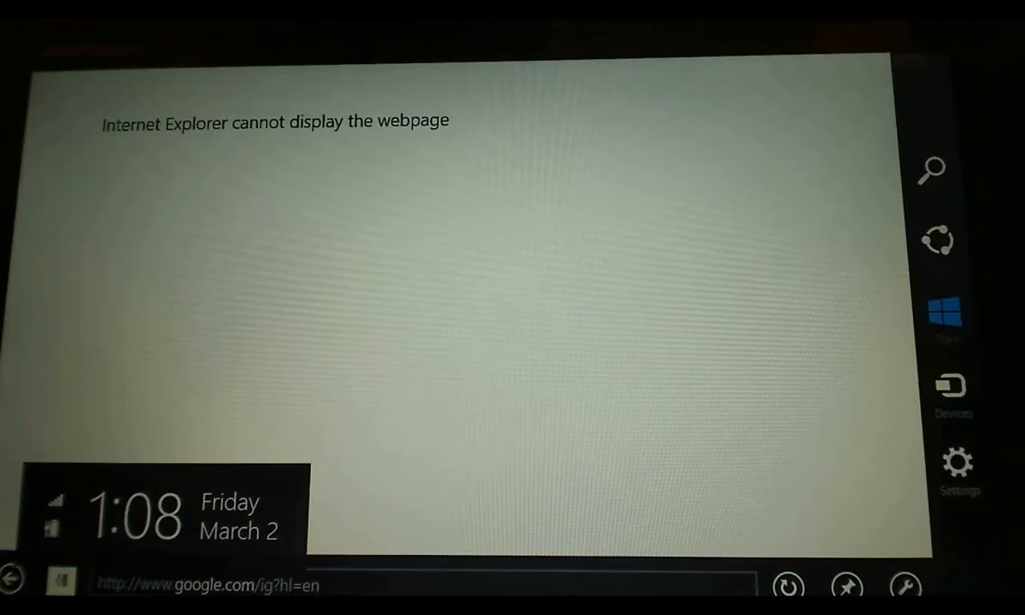
pyautogui.click(945, 312)
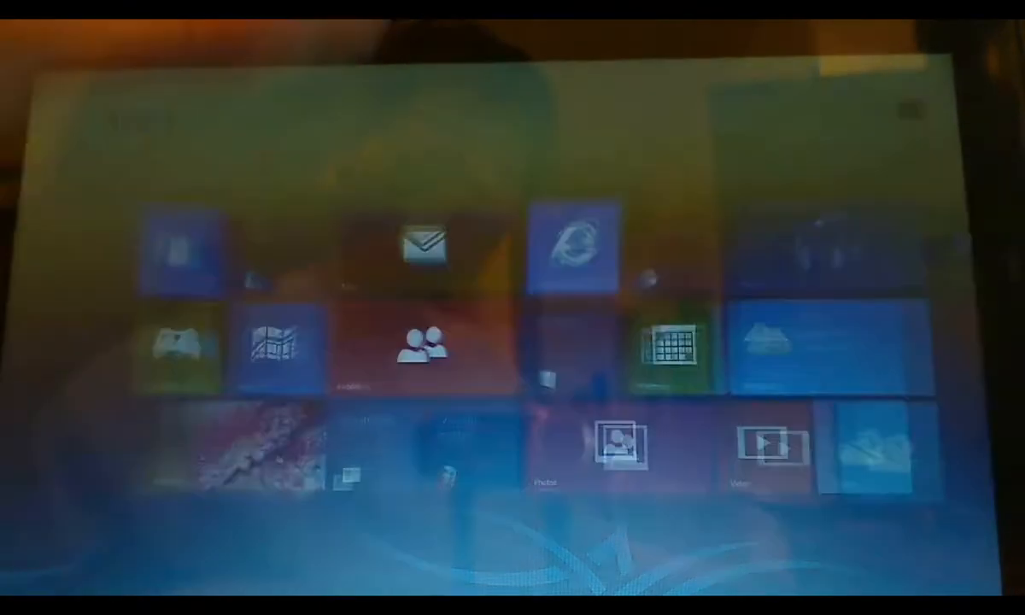
pyautogui.click(575, 247)
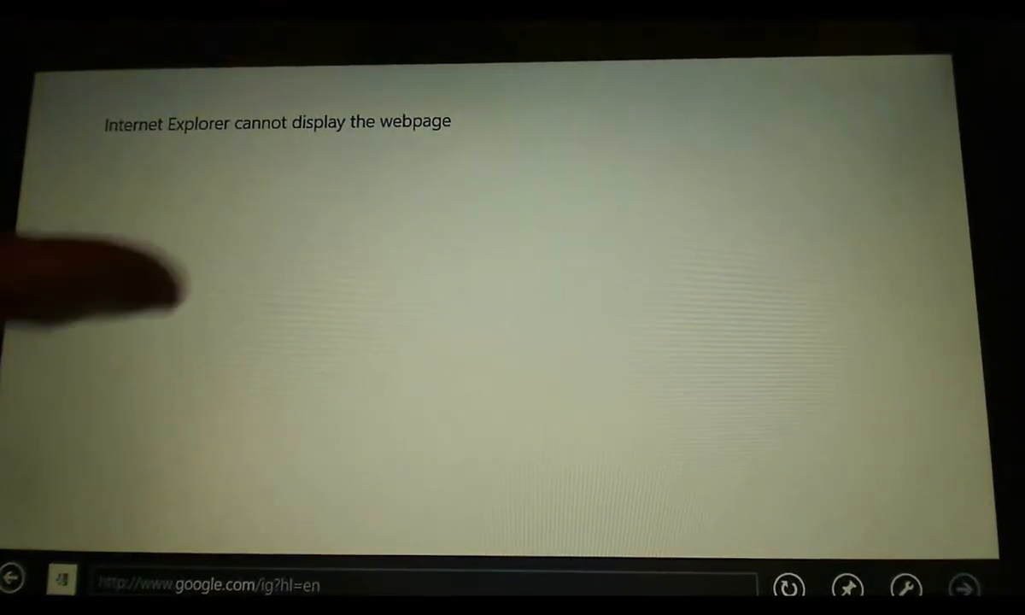